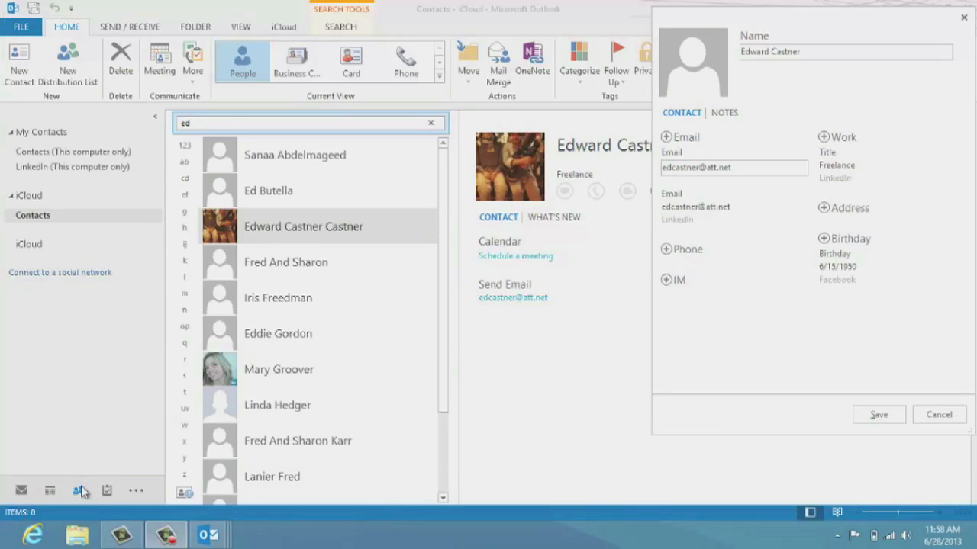
left_click(938, 414)
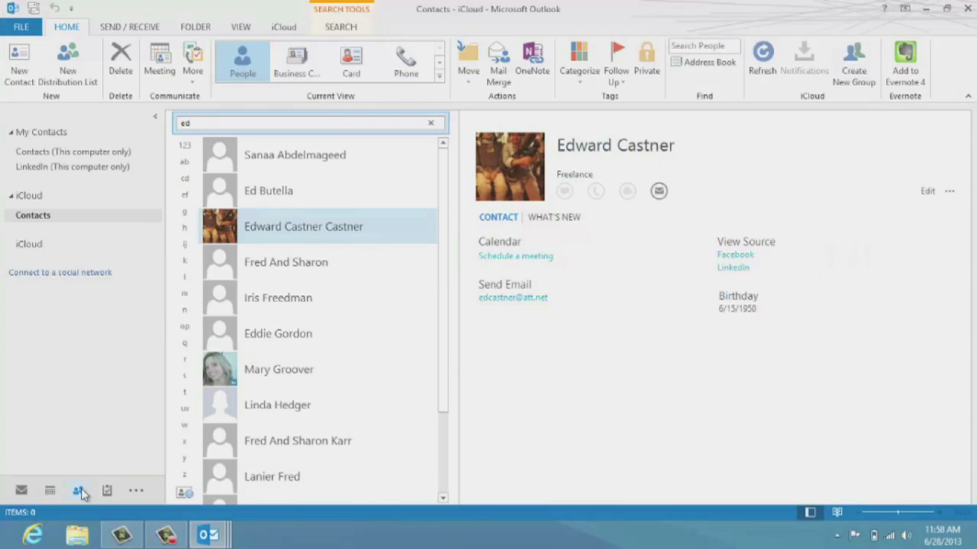
left_click(78, 491)
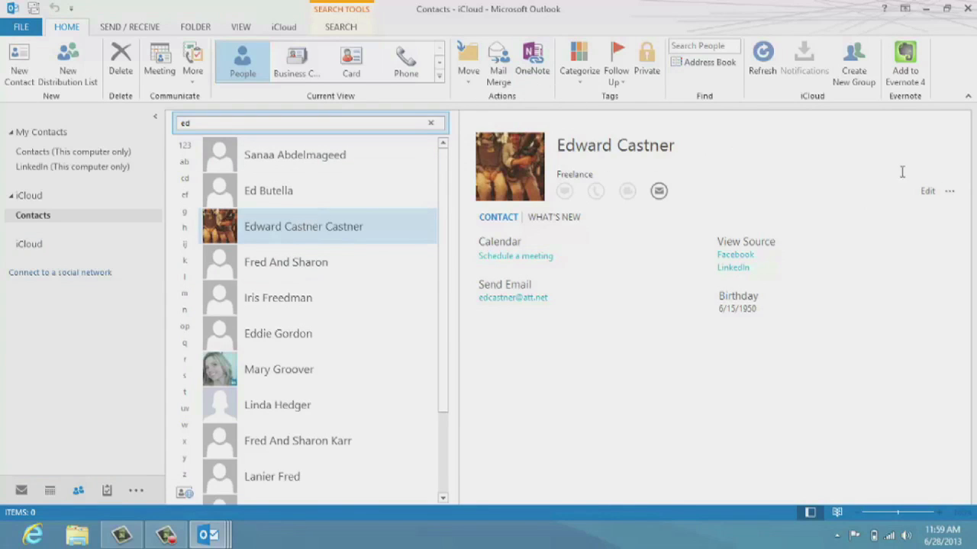
mouse_move(927, 190)
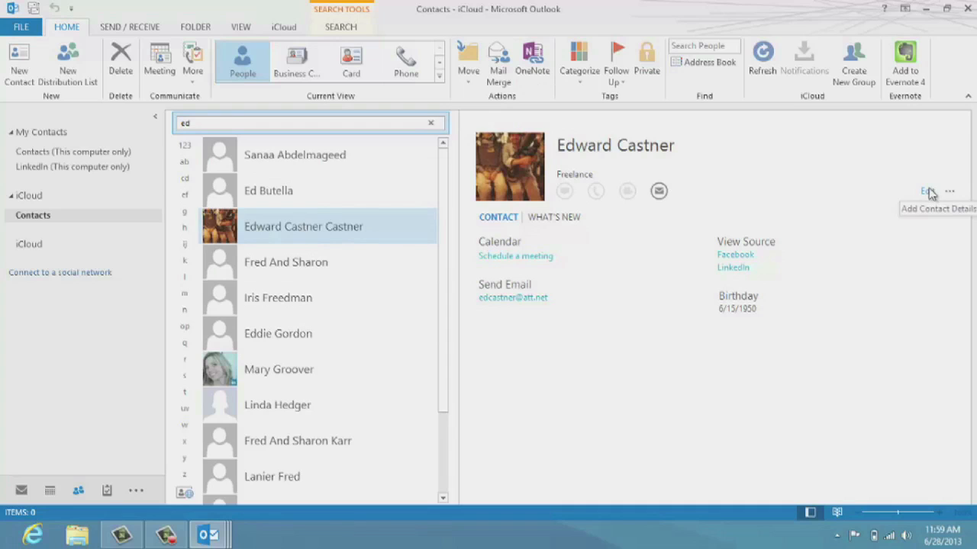
left_click(927, 191)
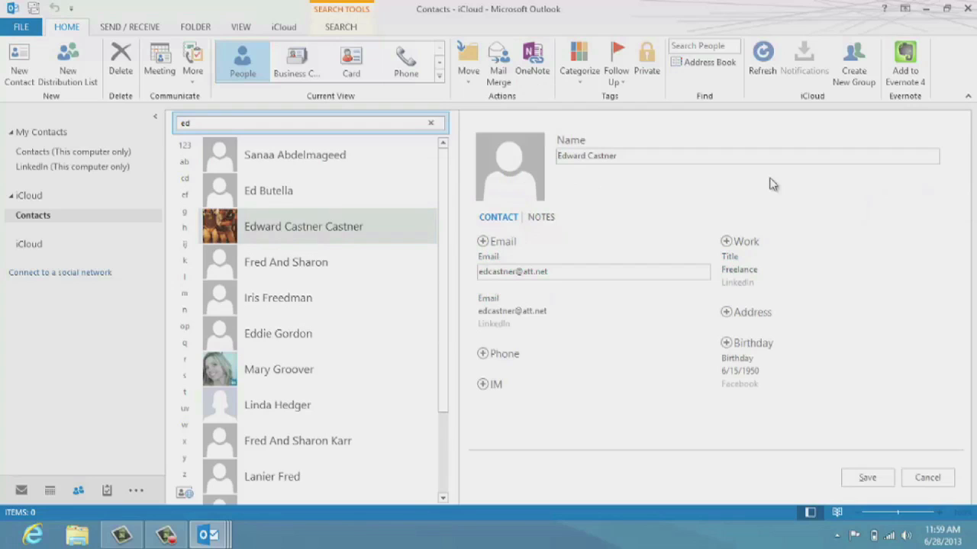
mouse_move(685, 235)
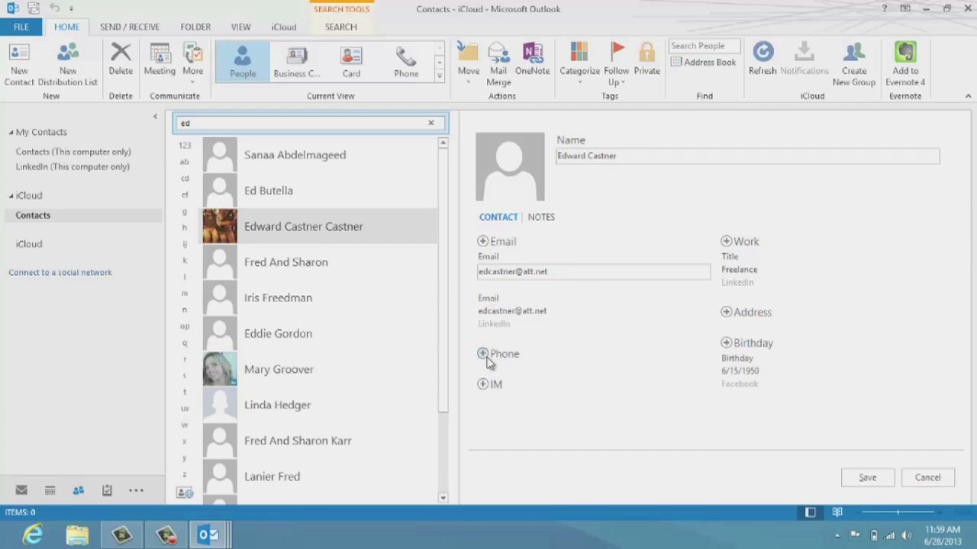
mouse_move(488, 359)
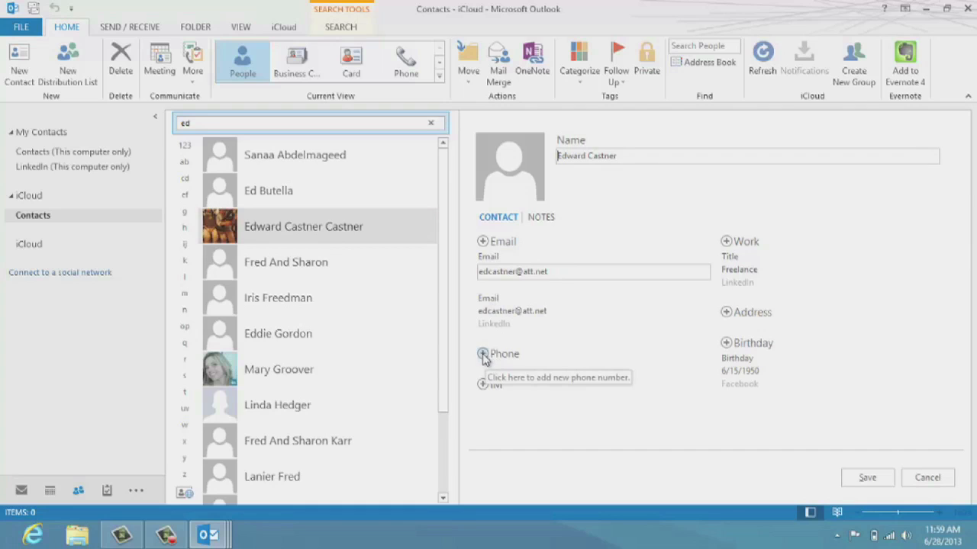
Show the phone type list (work, mobile, home, other) for a new number.
left_click(482, 353)
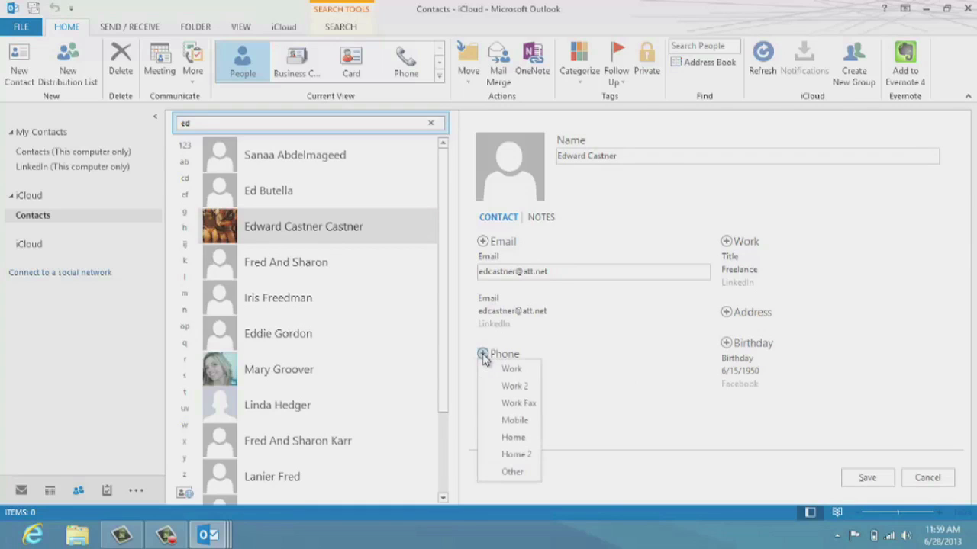